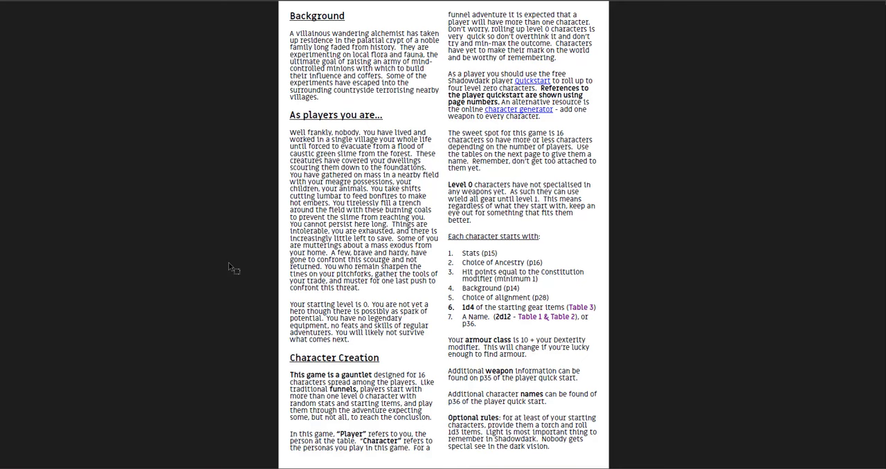
Scroll past Start, Crypt Exterior and Fountain Court to the Level 1 Armoury section.
scroll(down, 3)
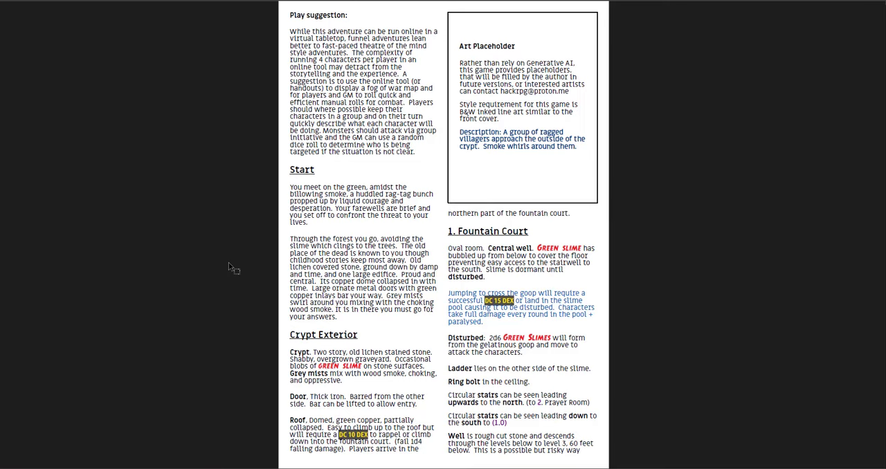
scroll(down, 3)
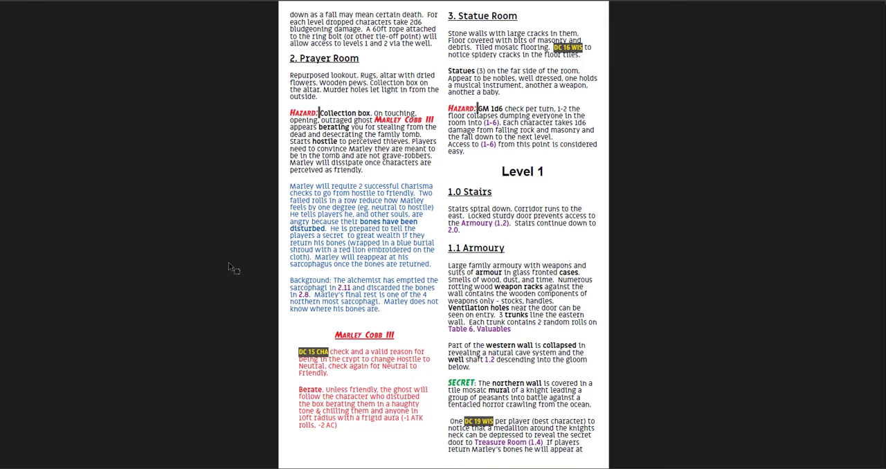
Scroll past the Cavern and Conflict in the Dark sections to Level 2 and room 2.6.
double_click(476, 224)
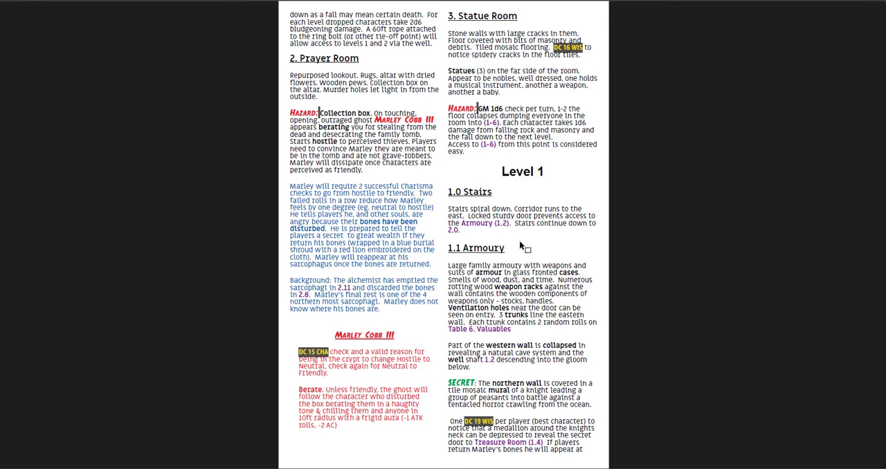
scroll(down, 3)
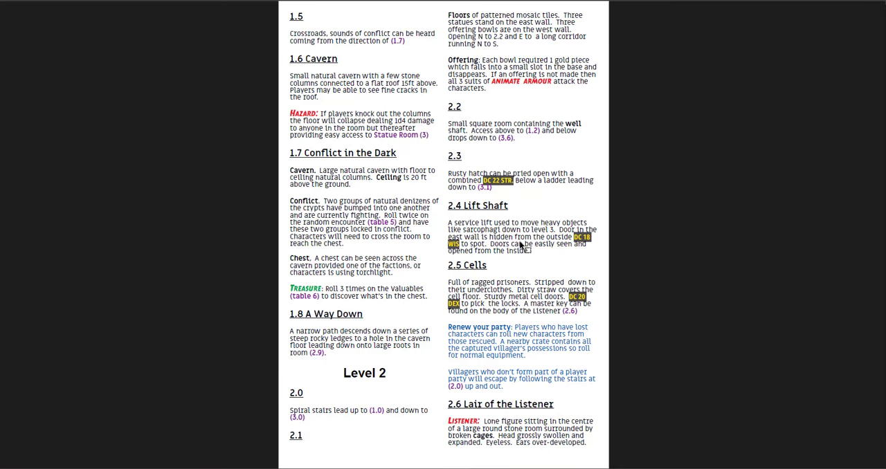
Scroll past Chasm and Roots and Coffins until Level 3 sections 3.3 to 3.11 are visible.
scroll(down, 3)
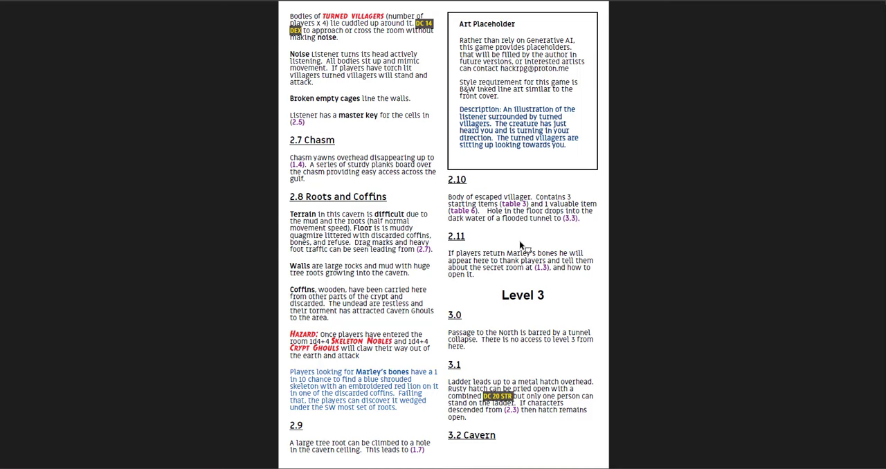
scroll(down, 3)
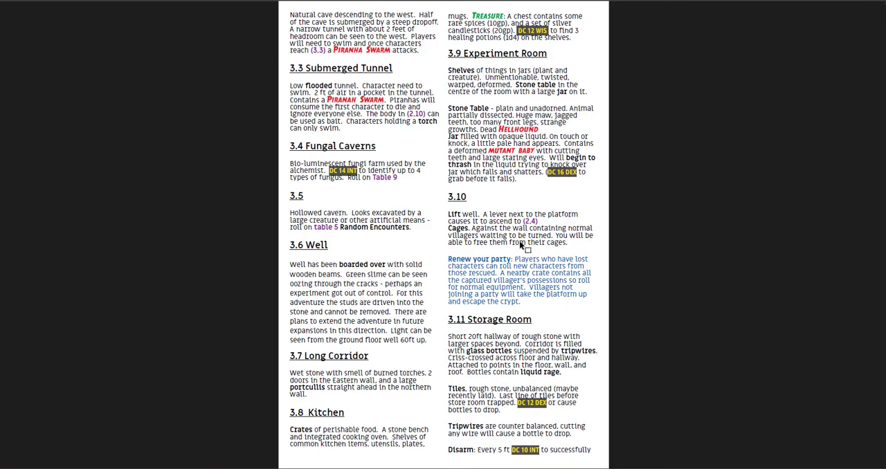
scroll(down, 3)
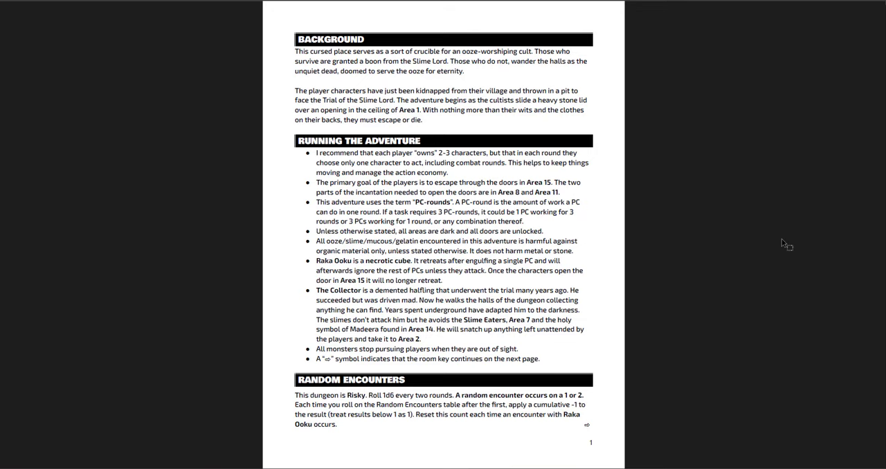
Scroll to page 2 with the encounter tables, Area 1: The Pit and Area 2: The Collection.
scroll(down, 3)
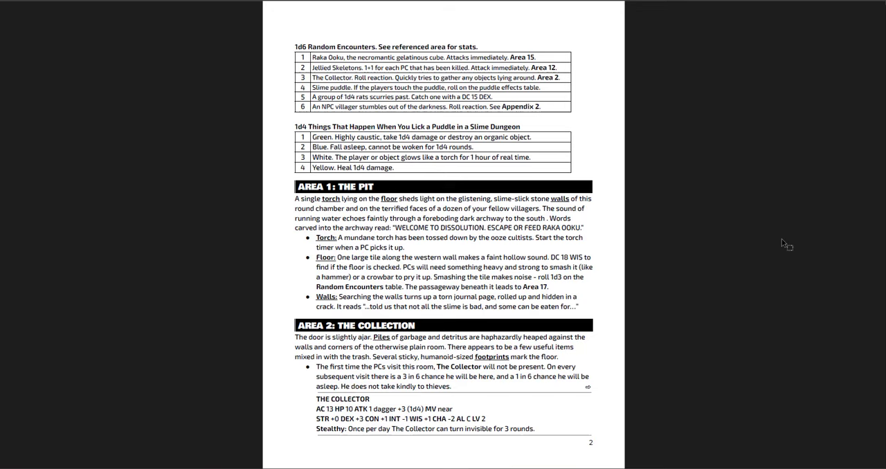
Scroll to page 3 showing Area 3: The Statues and Area 4: The Drain.
scroll(down, 3)
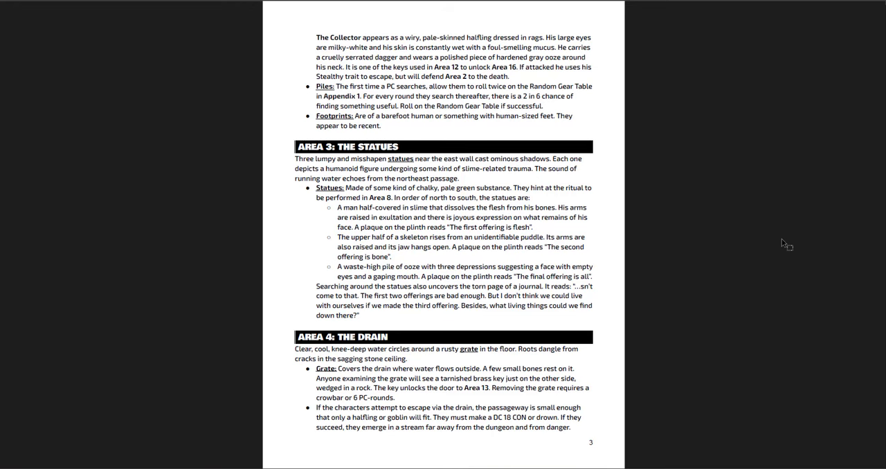
Scroll through pages 4 and 5 to page 6 with Area 11 and Area 12.
scroll(down, 3)
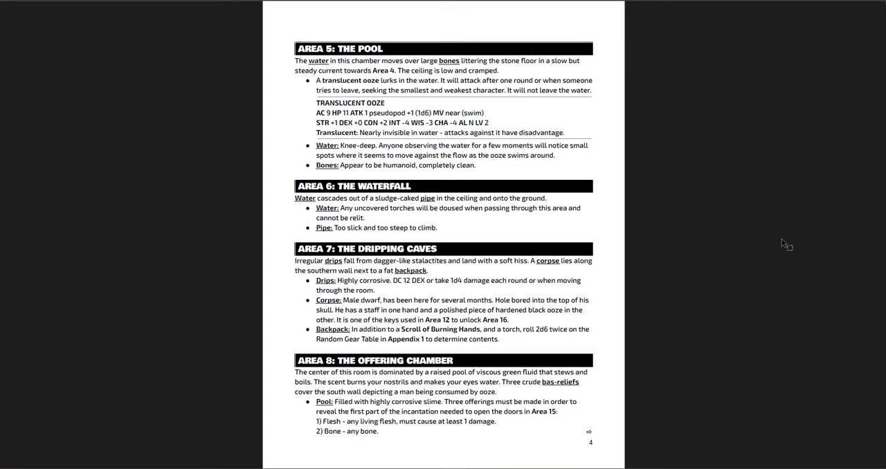
scroll(down, 3)
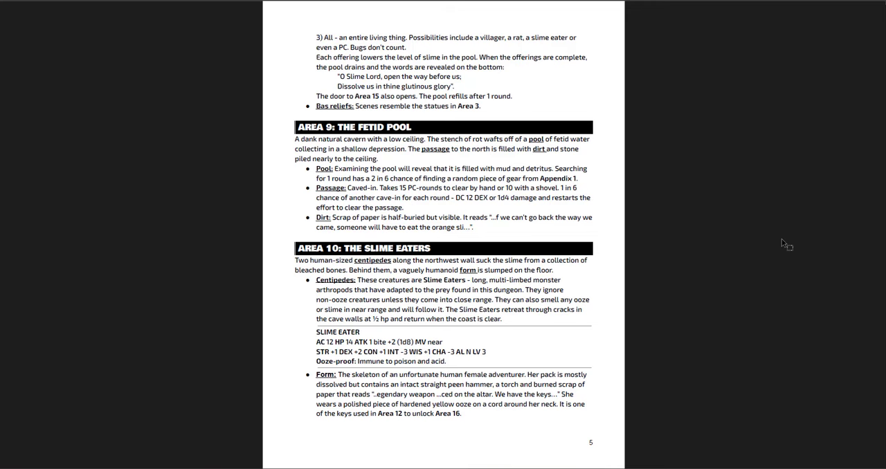
scroll(down, 3)
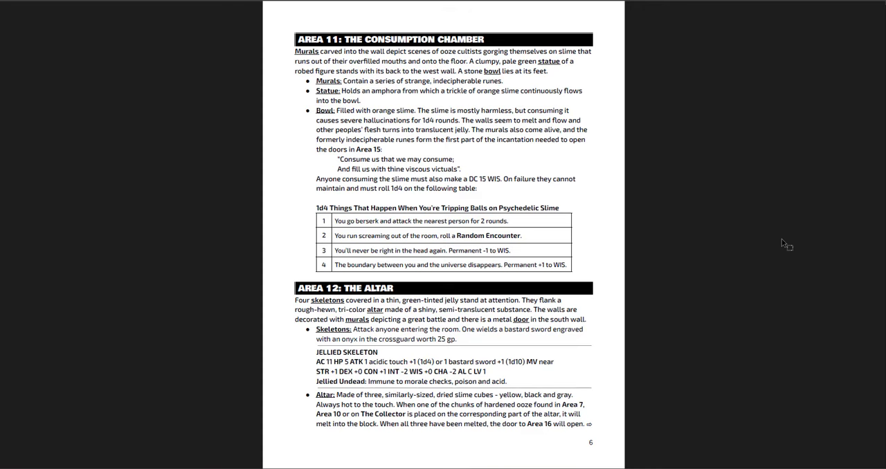
Scroll through page 7 to page 8 with Area 16: The Hammer and Area 17: The Passage.
scroll(down, 3)
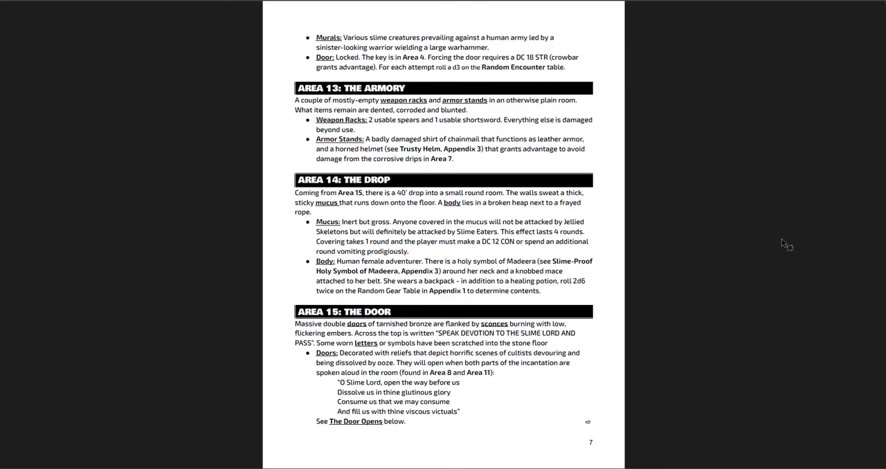
scroll(down, 3)
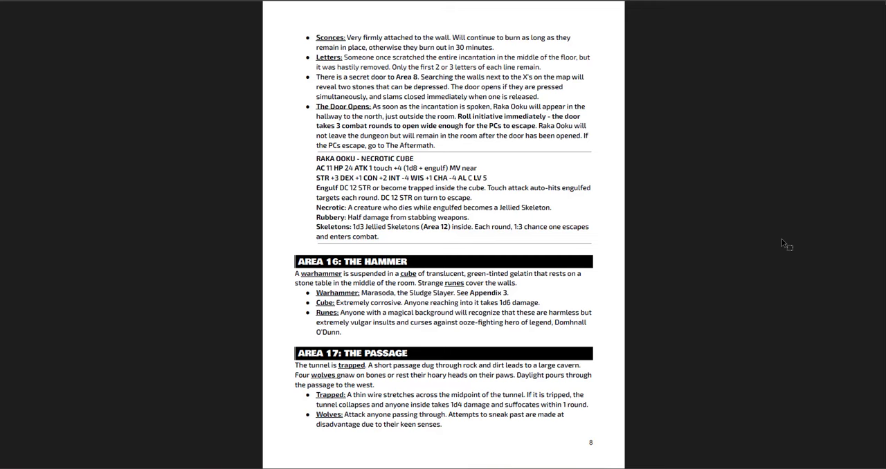
Scroll to page 9, The Aftermath with the cube illustration, and on to the page 10 dungeon map.
scroll(down, 3)
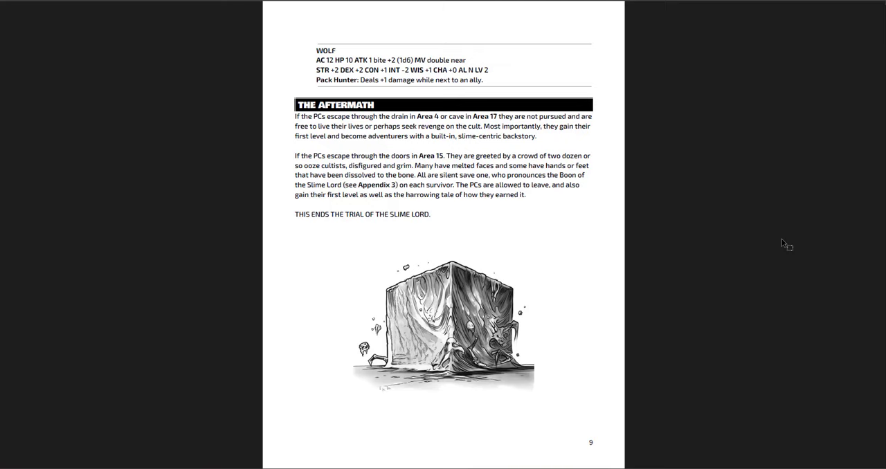
scroll(down, 3)
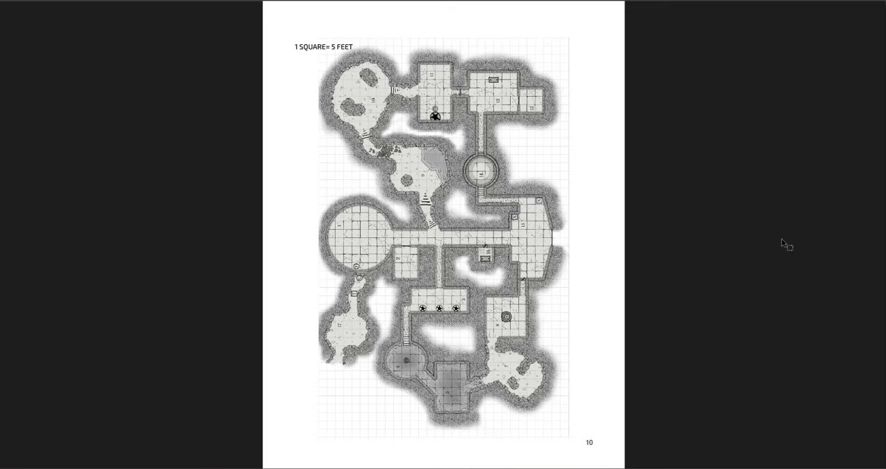
mouse_move(312, 202)
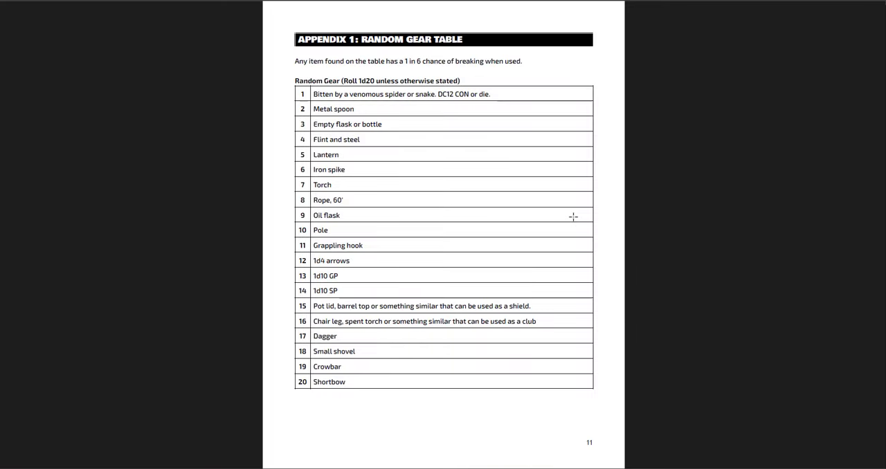
Scroll through page 12 (Appendices 2 and 3) to the Handouts page 13.
scroll(down, 3)
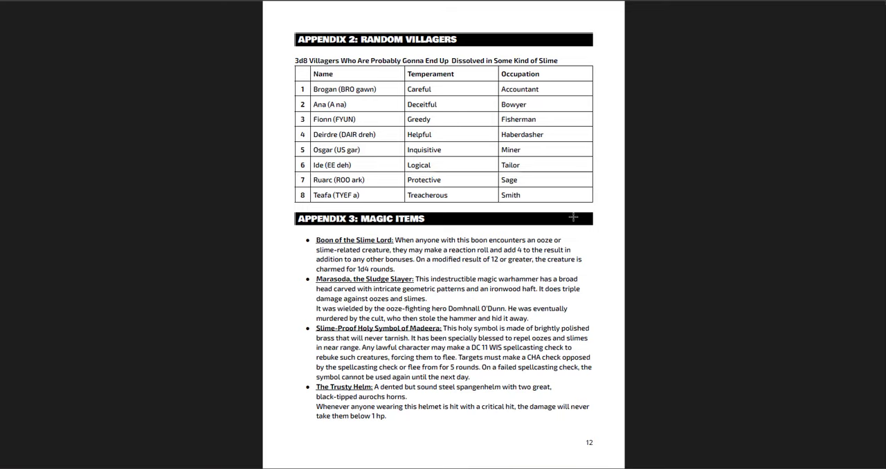
scroll(down, 3)
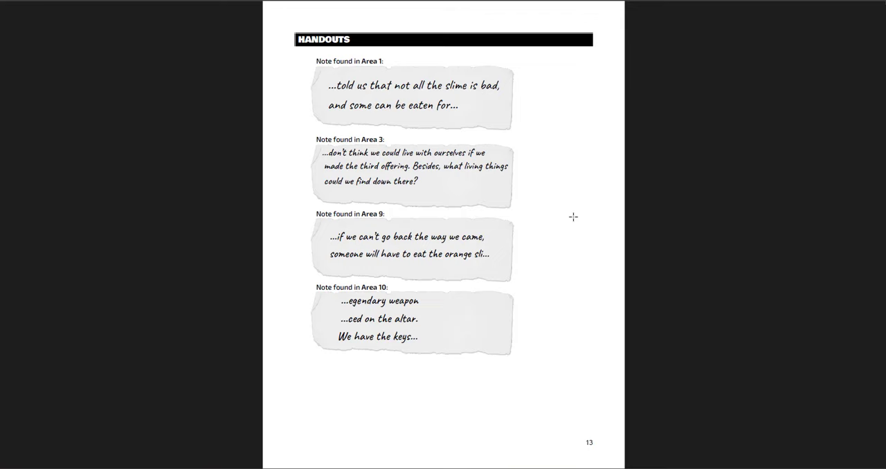
Scroll past the handouts to the Background, Running the Adventure and Random Encounters page.
scroll(down, 3)
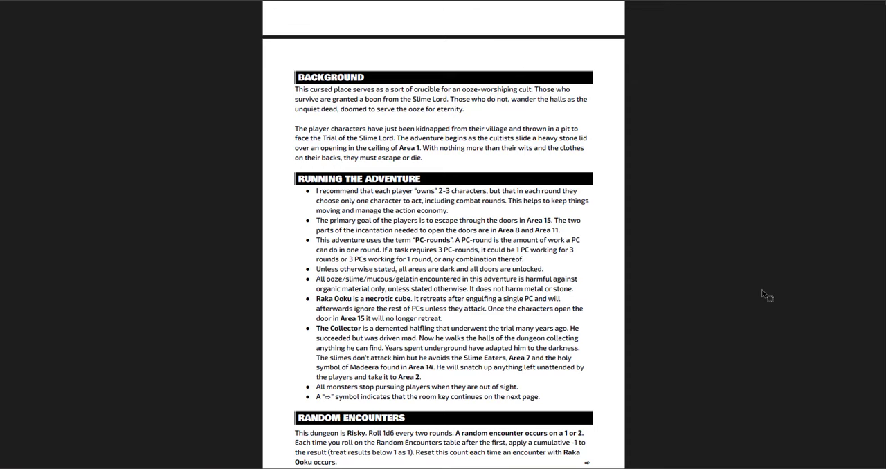
Scroll to page 2 with the 1d6 Random Encounters table and Area 1: The Pit.
scroll(down, 3)
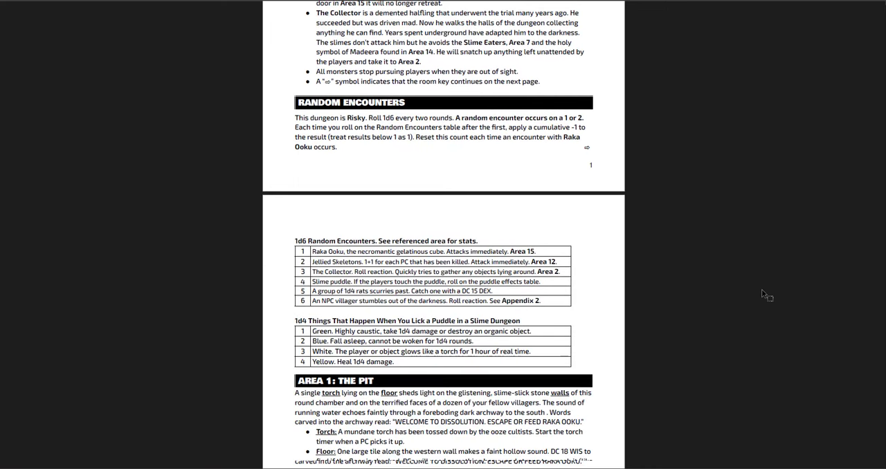
scroll(down, 3)
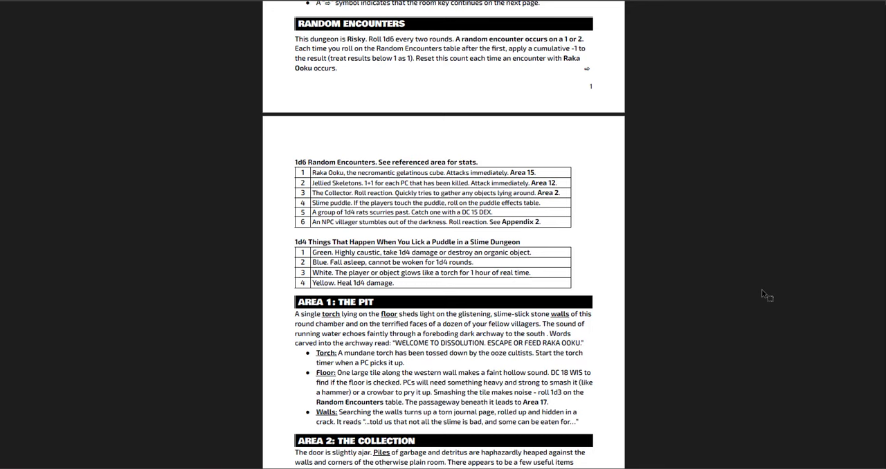
mouse_move(756, 260)
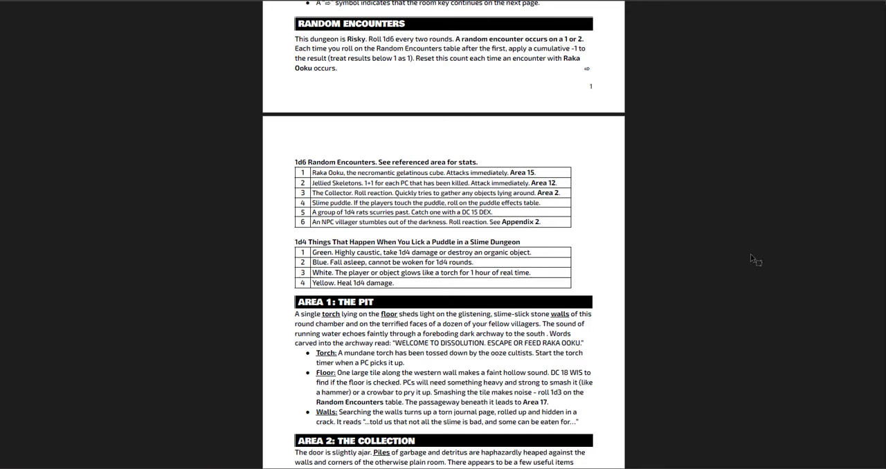
mouse_move(723, 290)
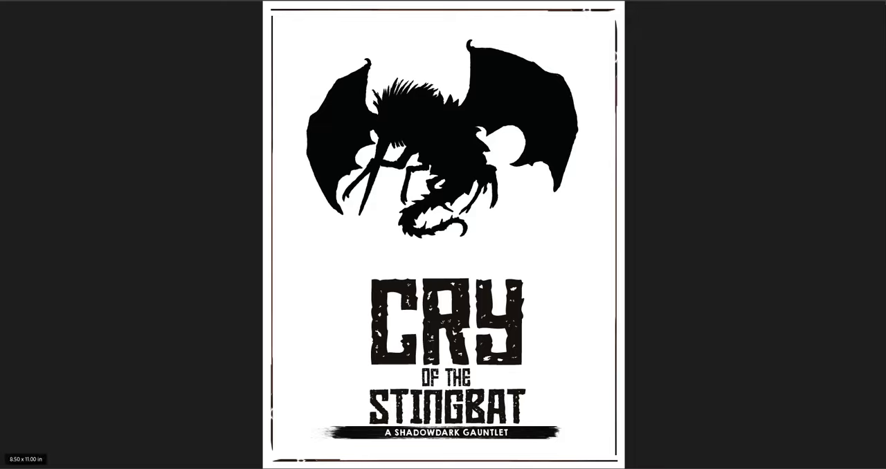
mouse_move(155, 337)
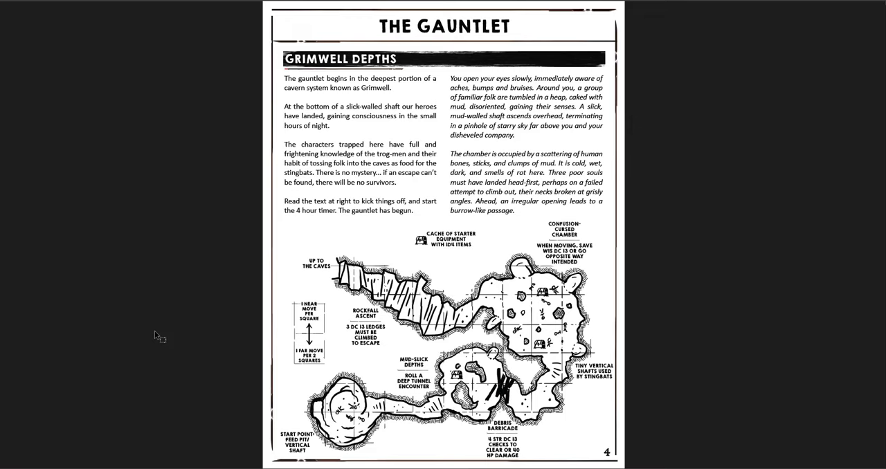
mouse_move(728, 236)
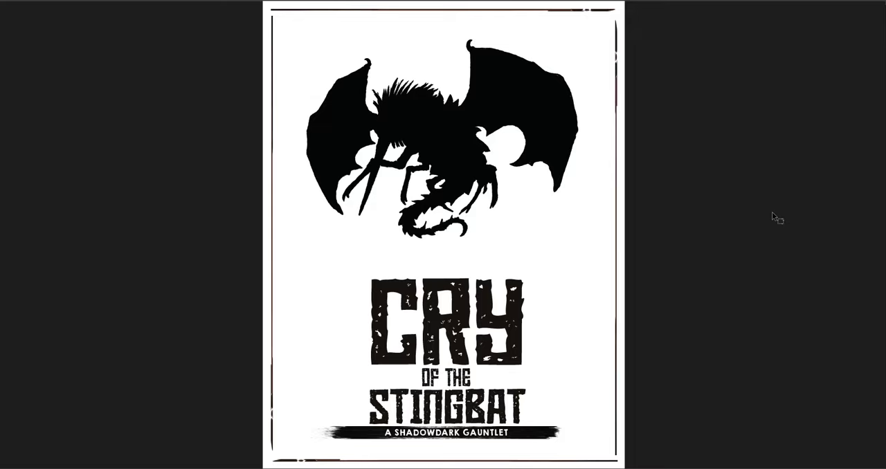
mouse_move(197, 168)
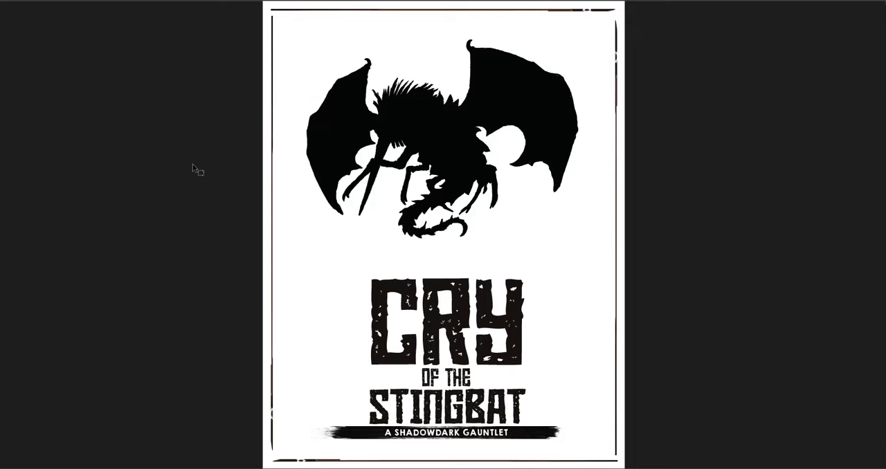
mouse_move(224, 257)
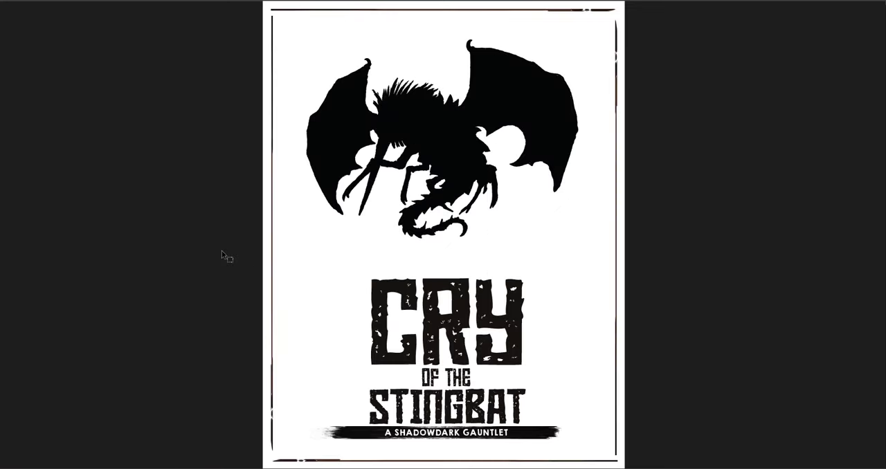